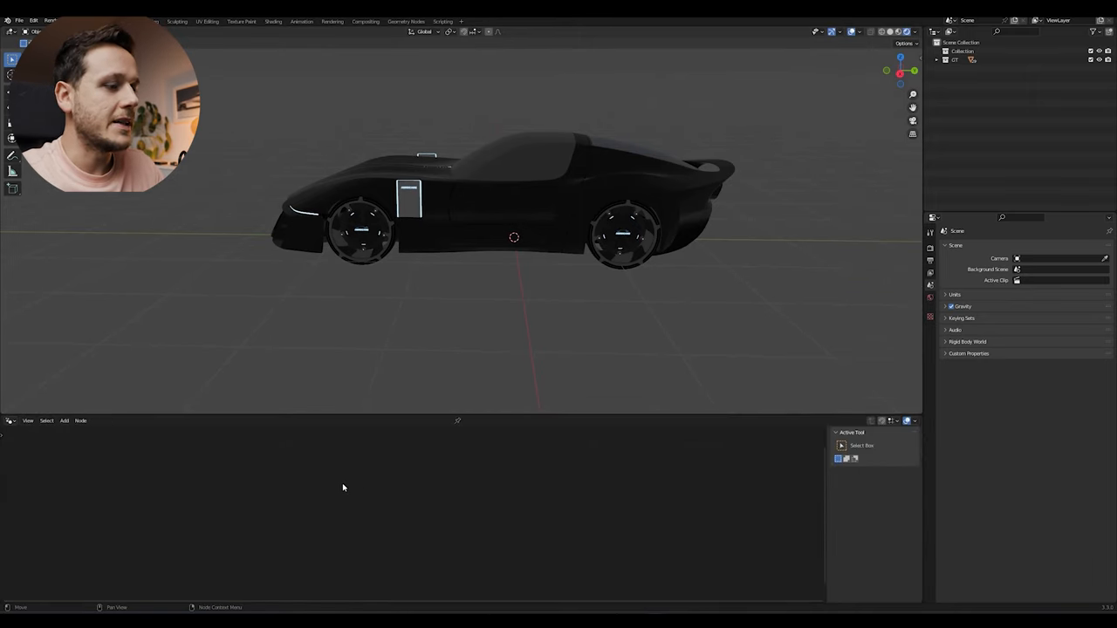
- Make the lower area a world Shader Editor and add an Environment Texture node, starting its image browse
left_click(38, 421)
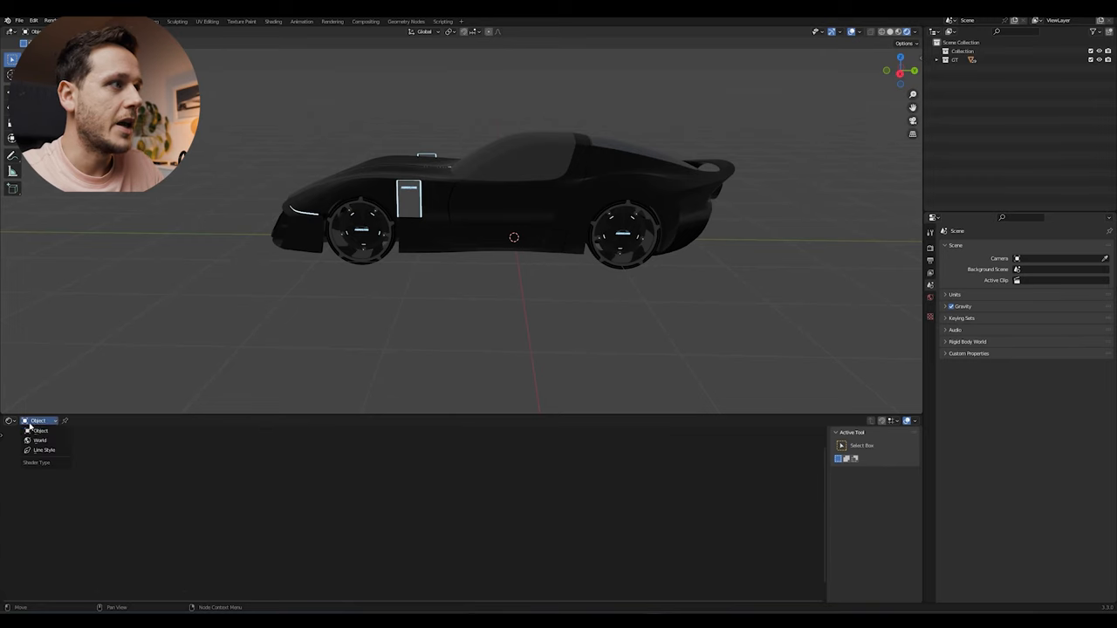
left_click(40, 440)
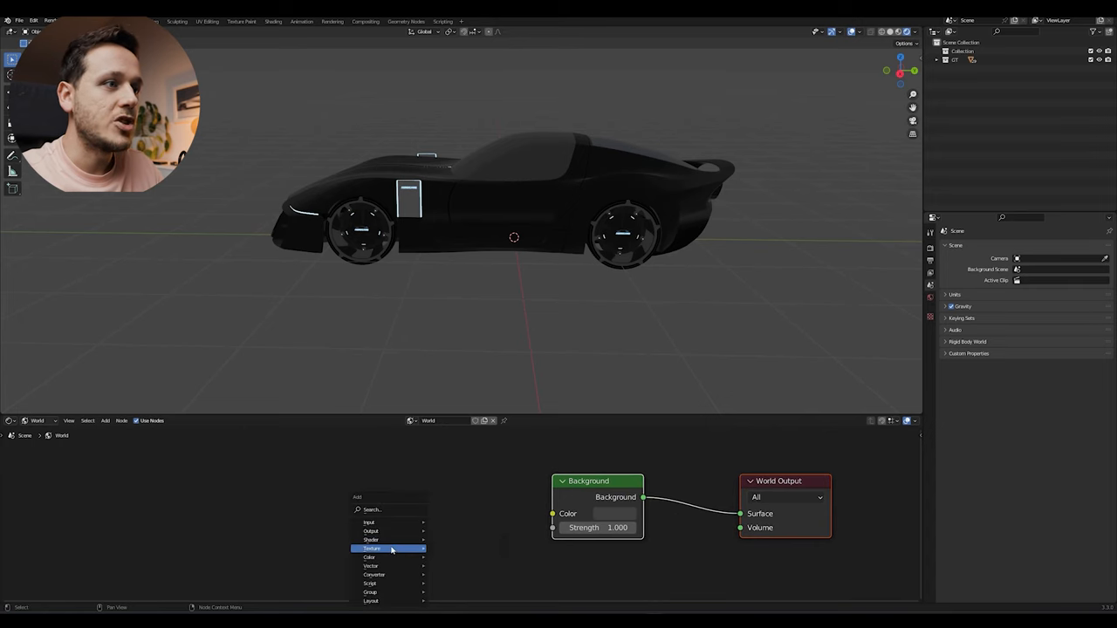
left_click(372, 548)
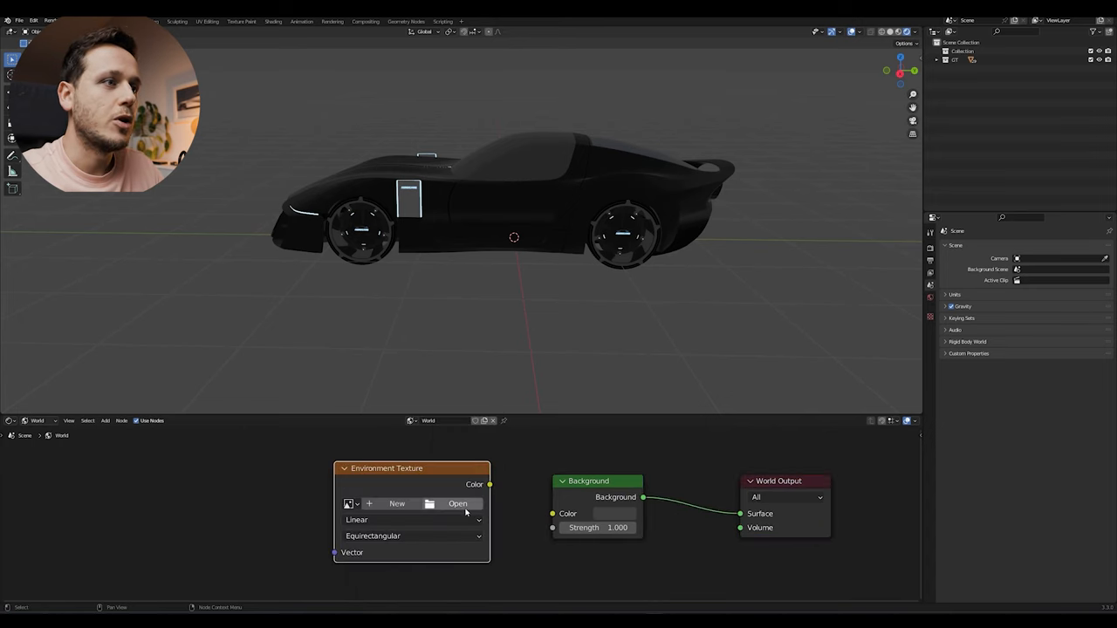
left_click(457, 502)
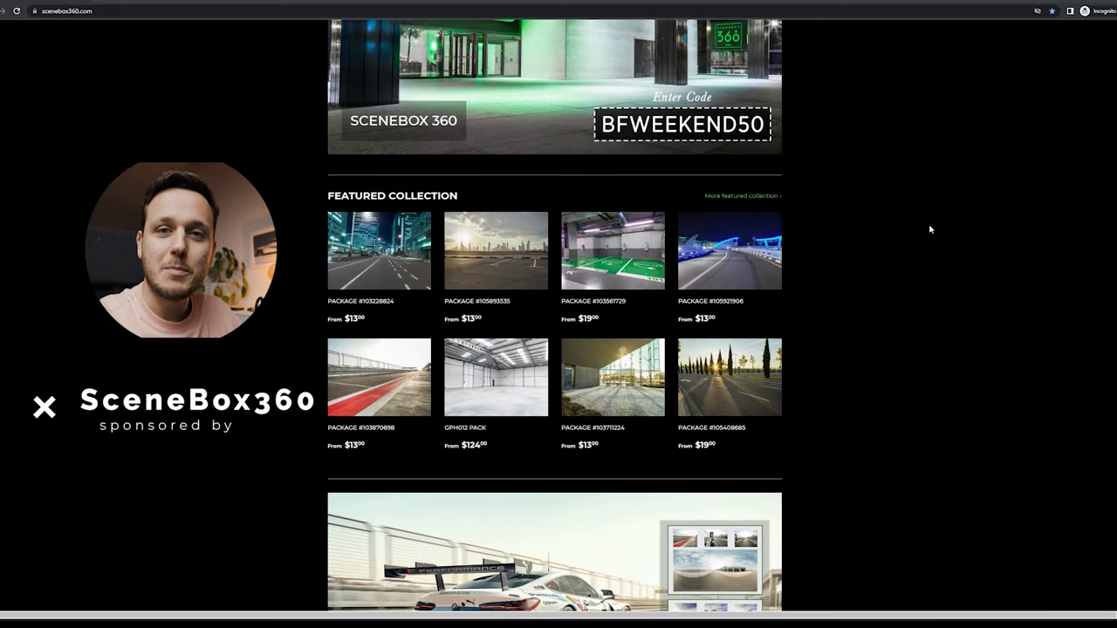
- Scroll through the SceneBox360 HDRI collections and pick one package's product page
scroll("down", 3)
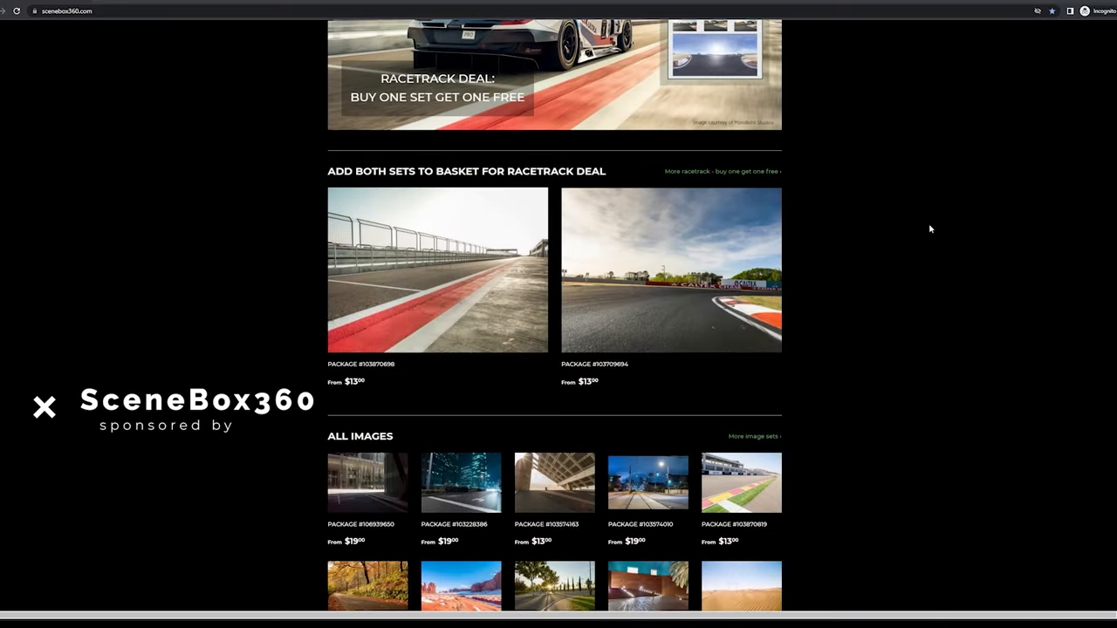
scroll("down", 3)
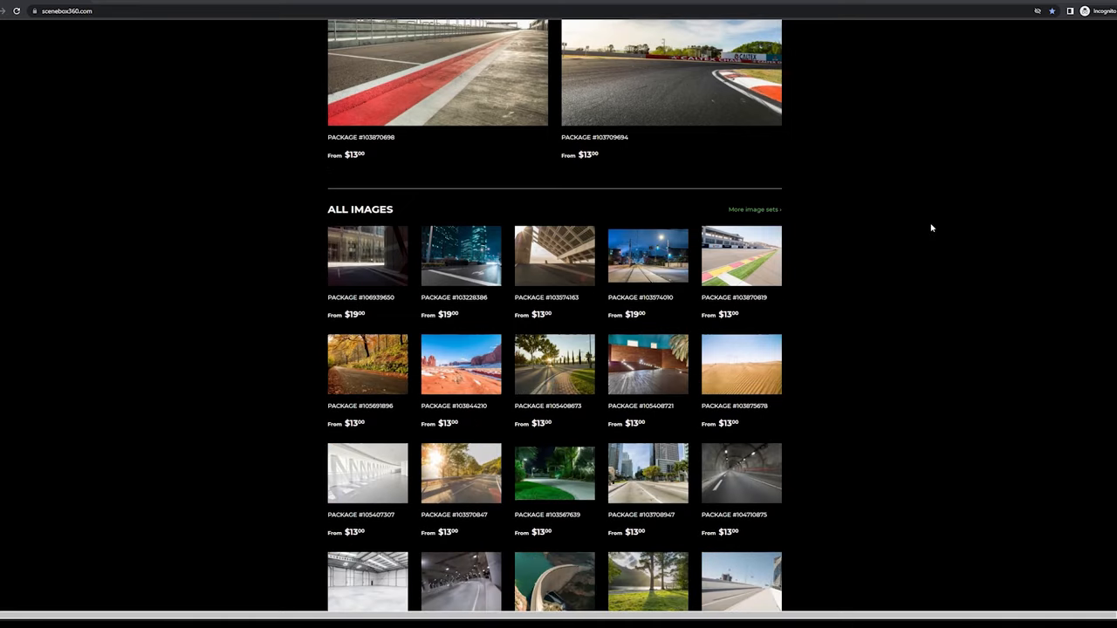
scroll("down", 3)
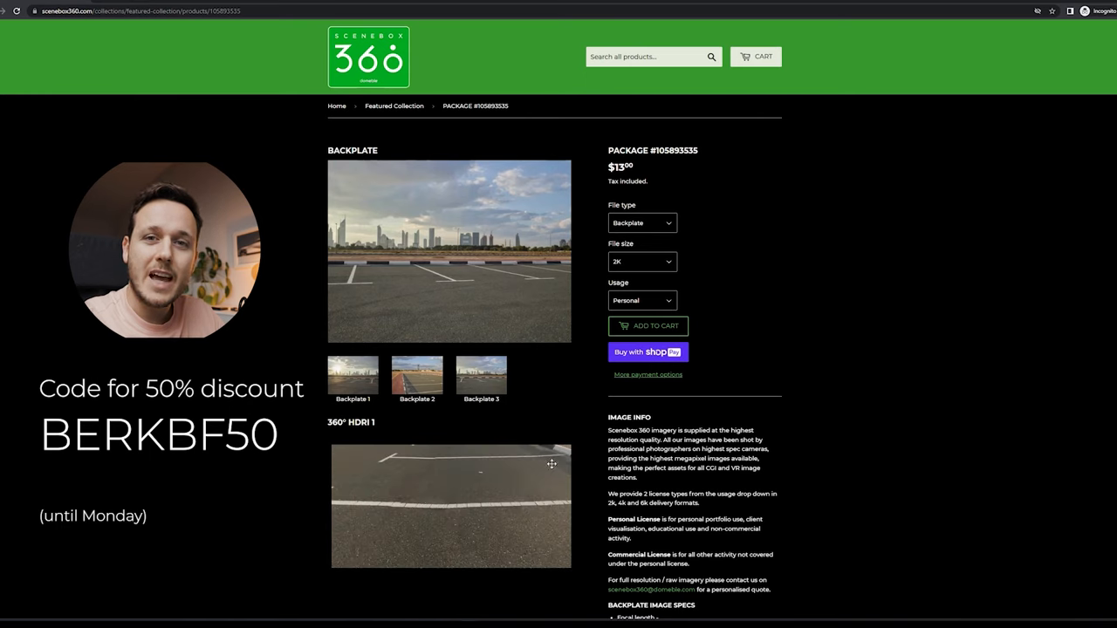
left_click_drag(549, 464, 475, 513)
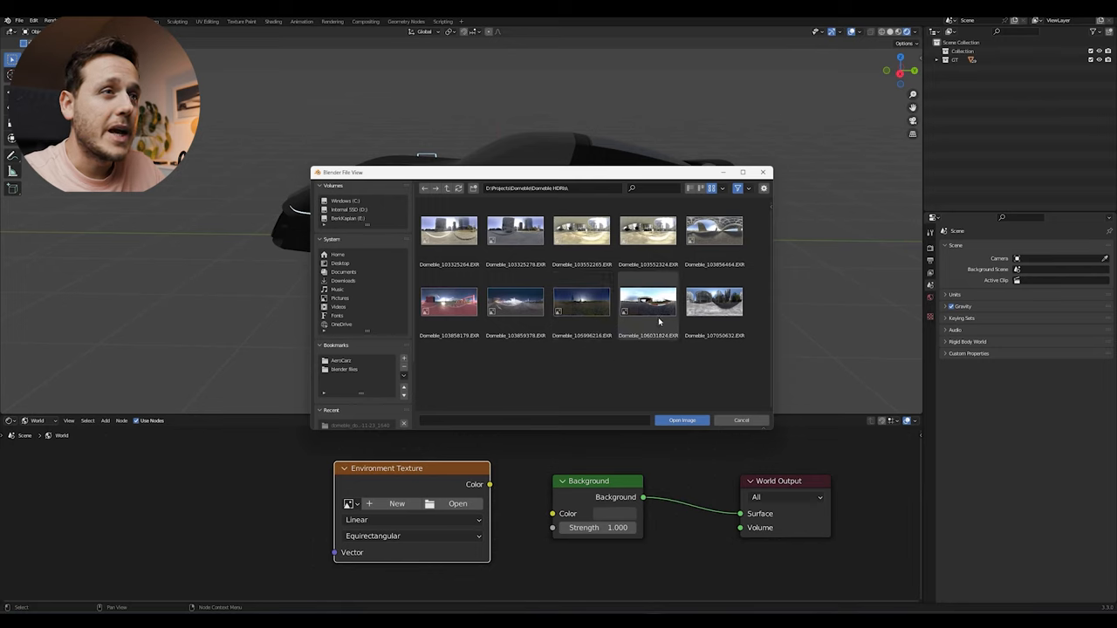
- Choose the Domeble racetrack EXR as the world's environment image
left_click(681, 419)
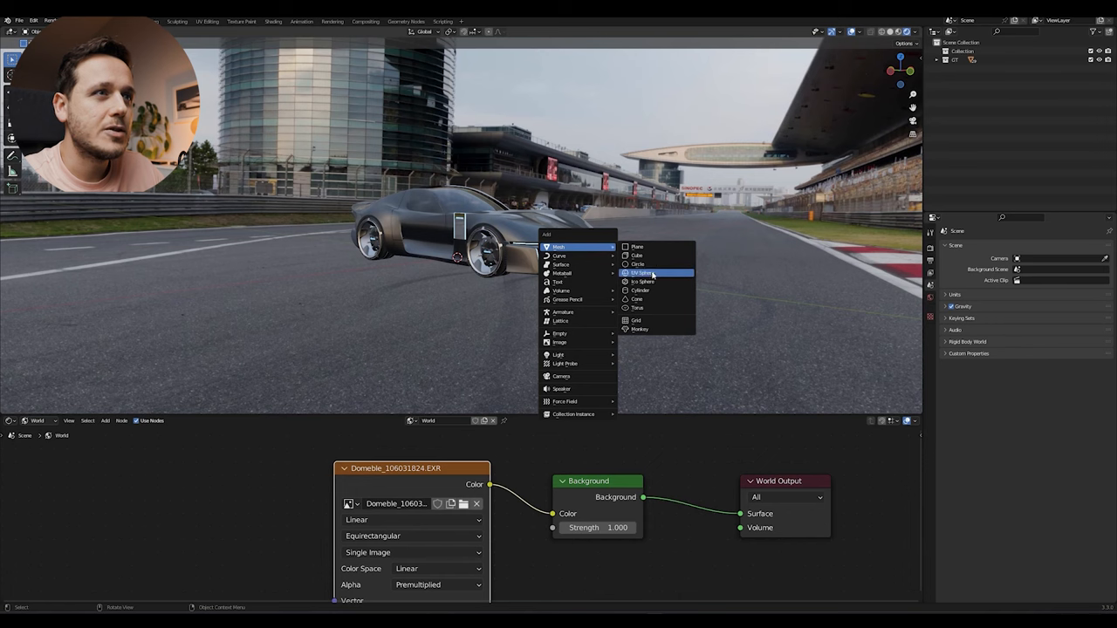
- Add a UV sphere whose material gets an Environment Texture node using the Domeble racetrack image
left_click(642, 273)
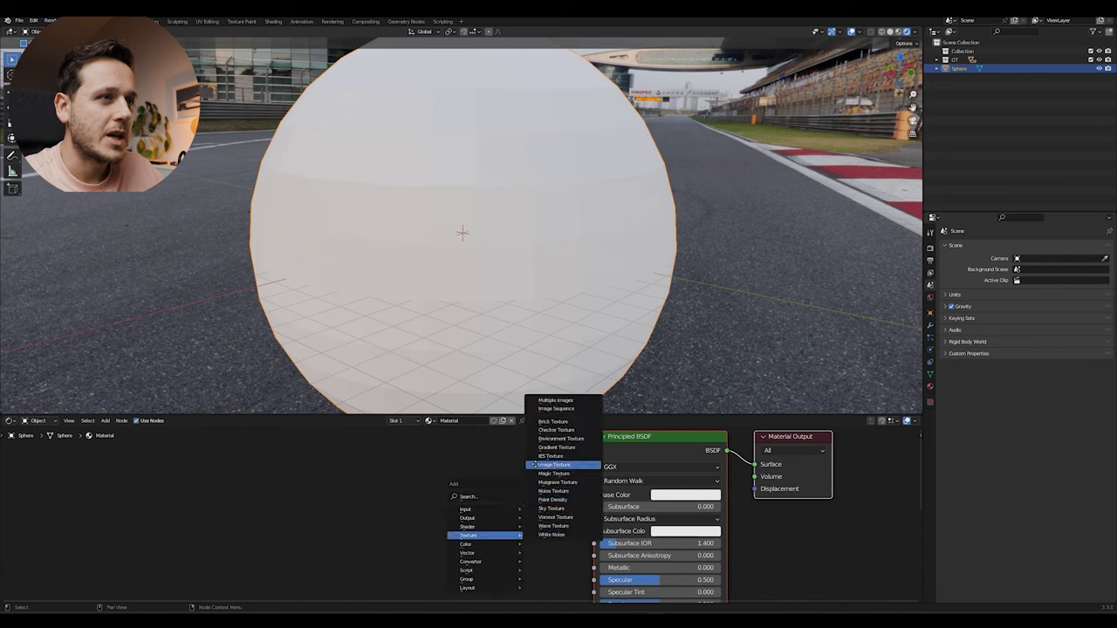
left_click(555, 464)
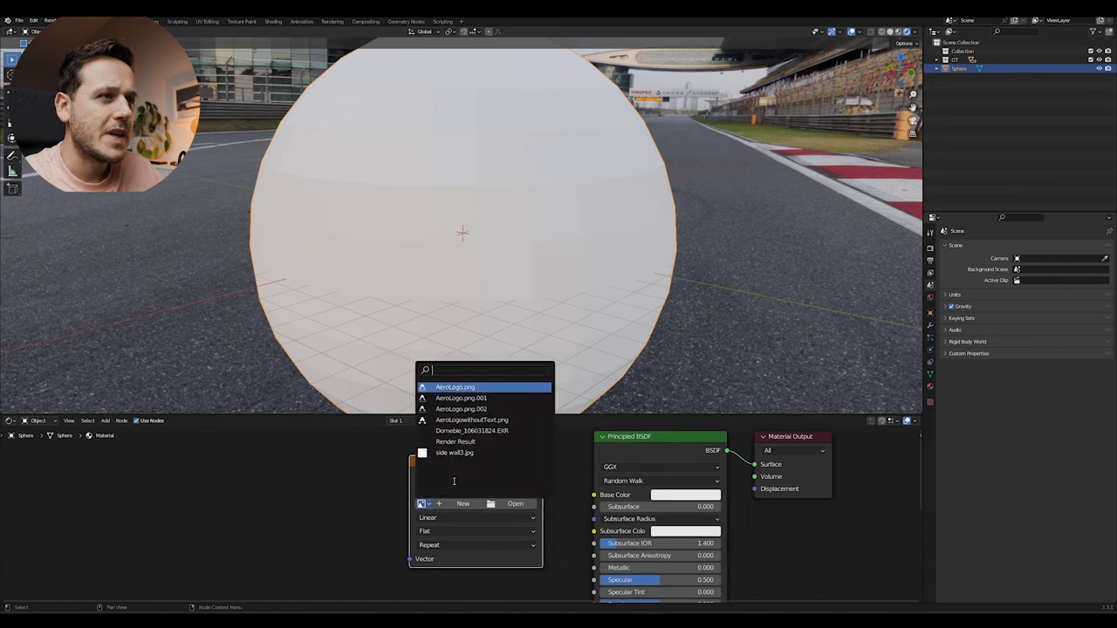
left_click(471, 429)
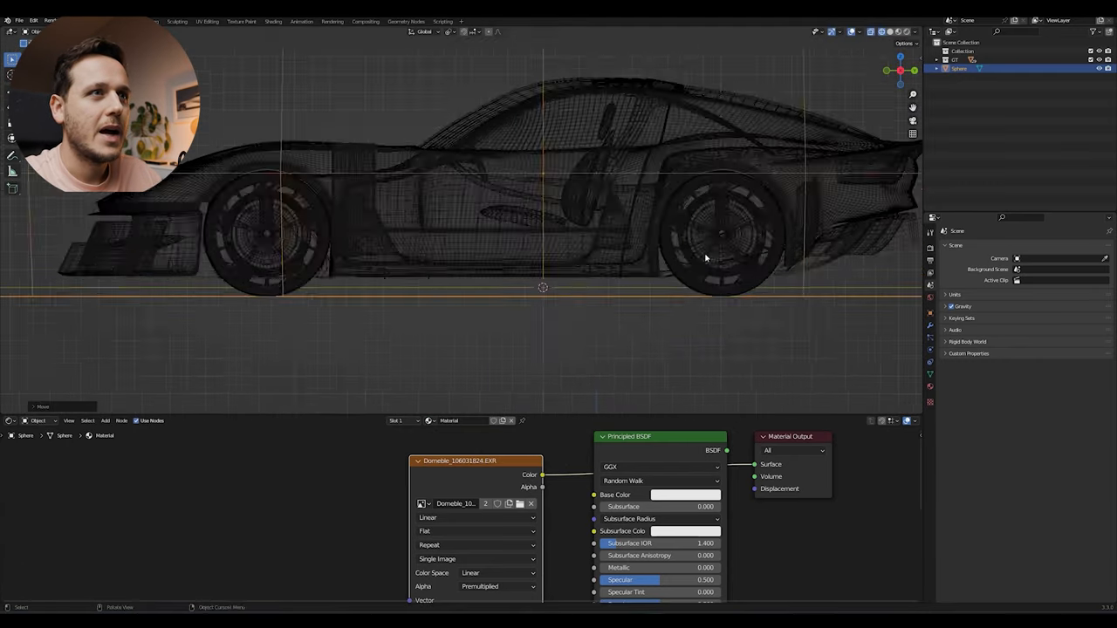
- Orbit the viewport around the car sitting inside the racetrack sphere
scroll("down", 3)
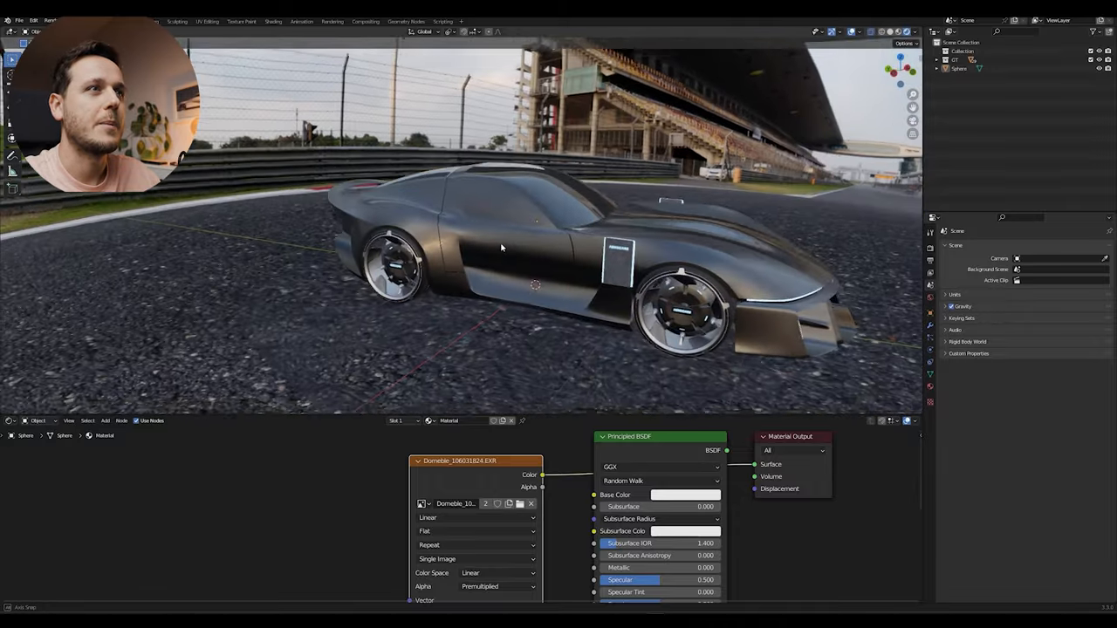
left_click_drag(524, 262, 629, 244)
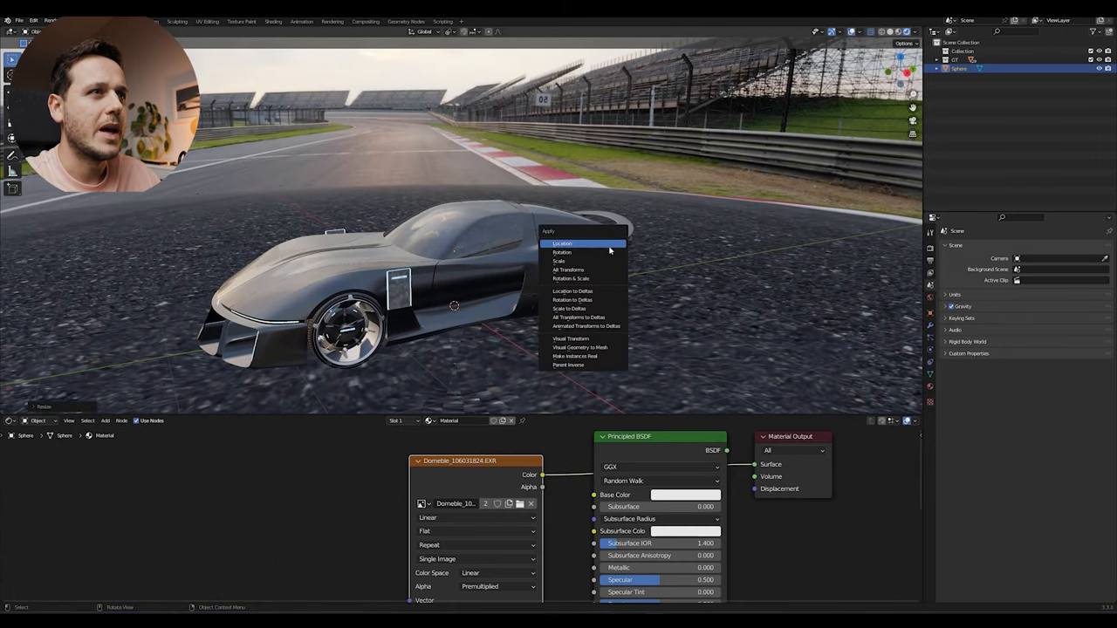
- Apply the sphere's scale so its texture coordinates map correctly
left_click(562, 244)
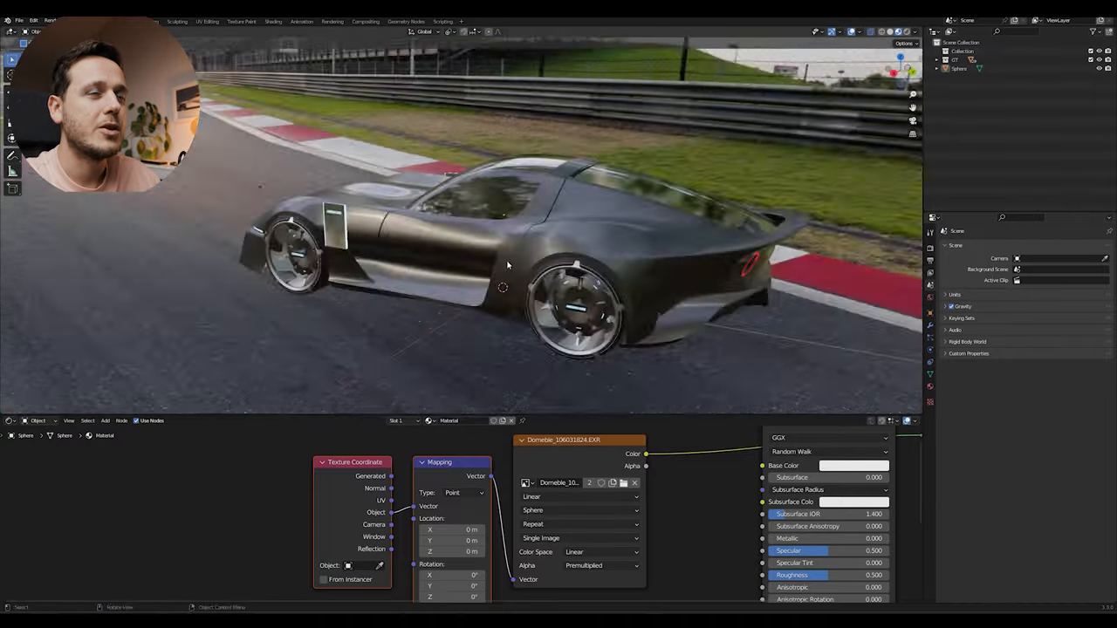
- Pan the node editor to bring the Mapping node's settings into view
left_click_drag(507, 262, 554, 275)
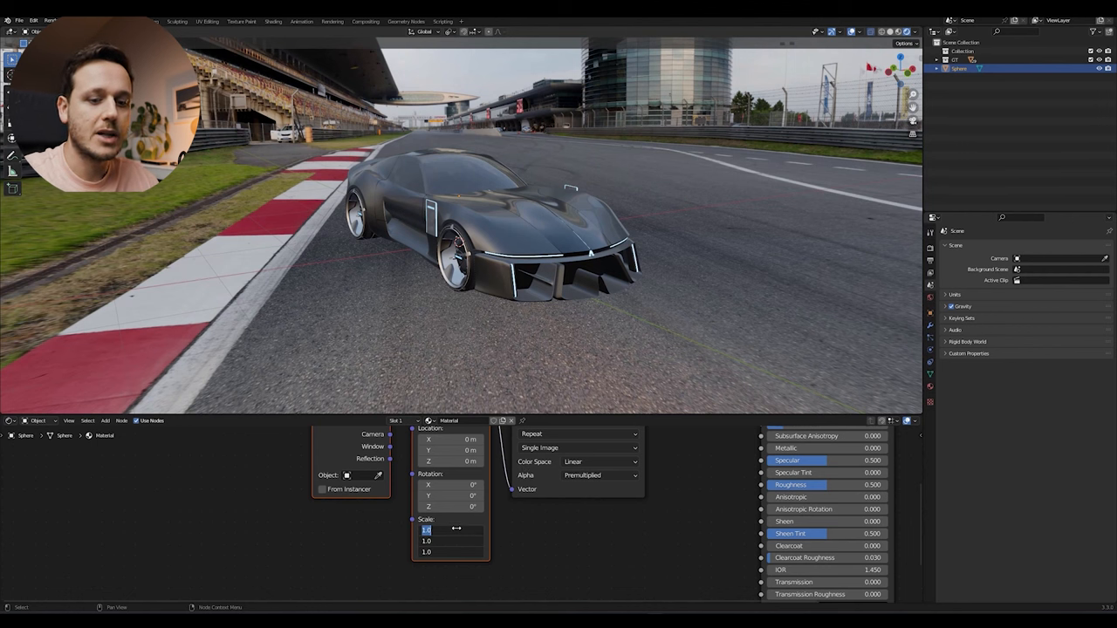
- Set the Mapping scale to 3 and drag Location X to about 0.33 m so the car sits naturally
type("3.000")
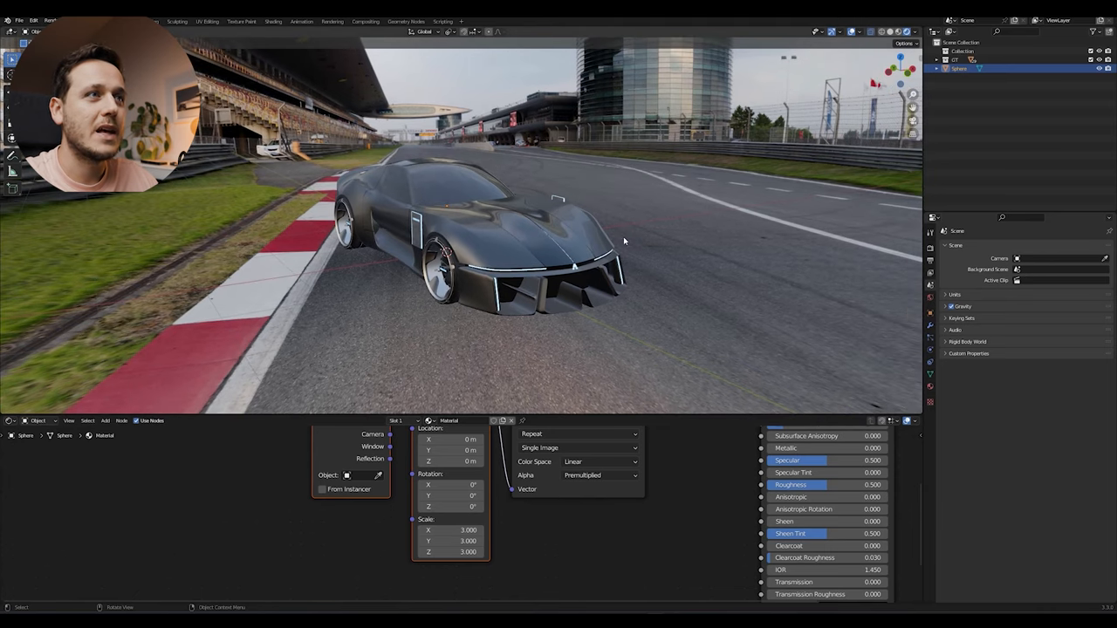
left_click_drag(624, 241, 608, 179)
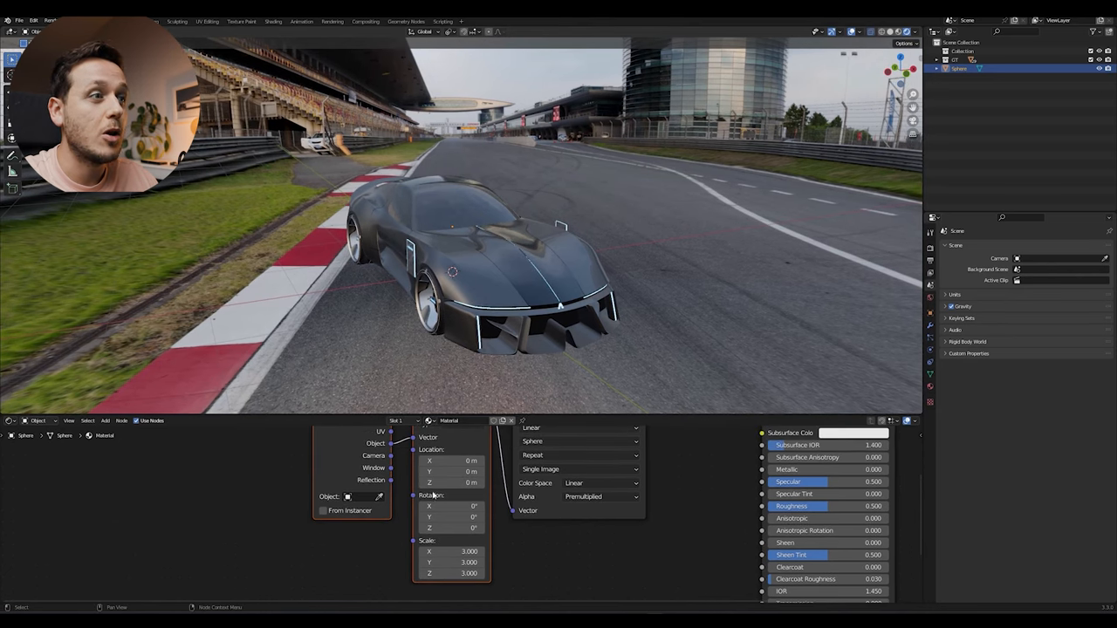
mouse_move(485, 430)
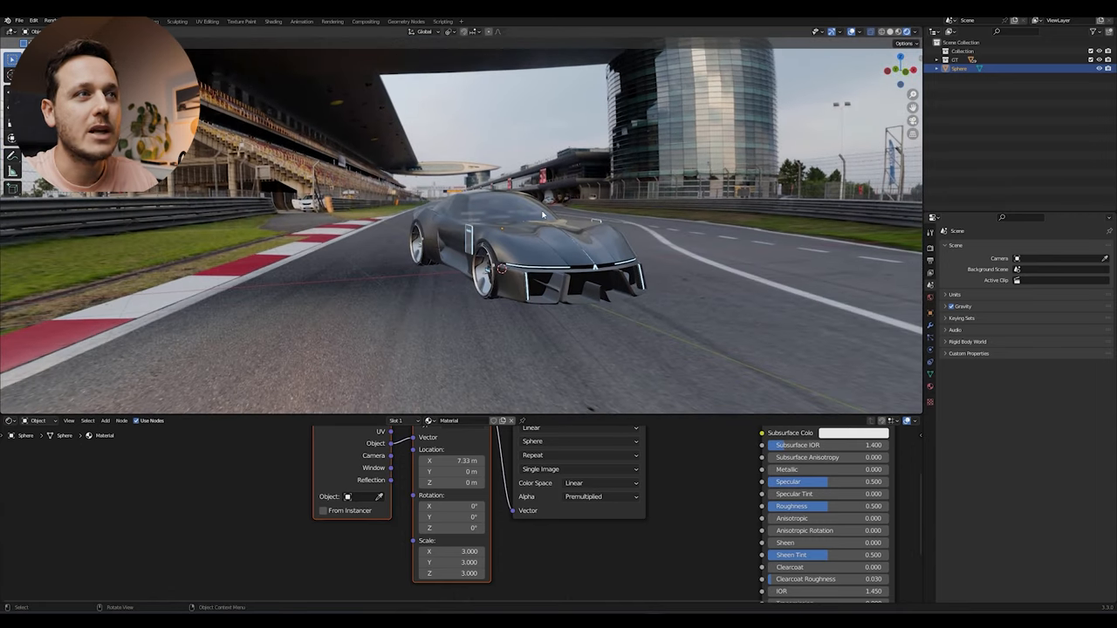
left_click_drag(541, 218, 590, 231)
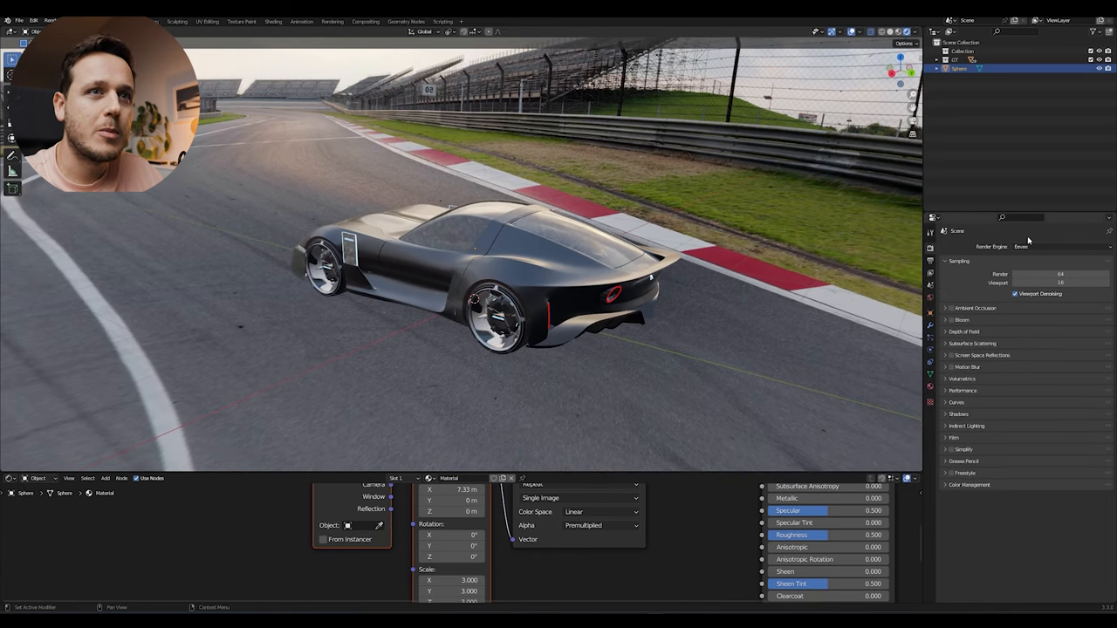
- Enable ambient occlusion and a second Eevee quality effect in Render Properties
left_click(951, 307)
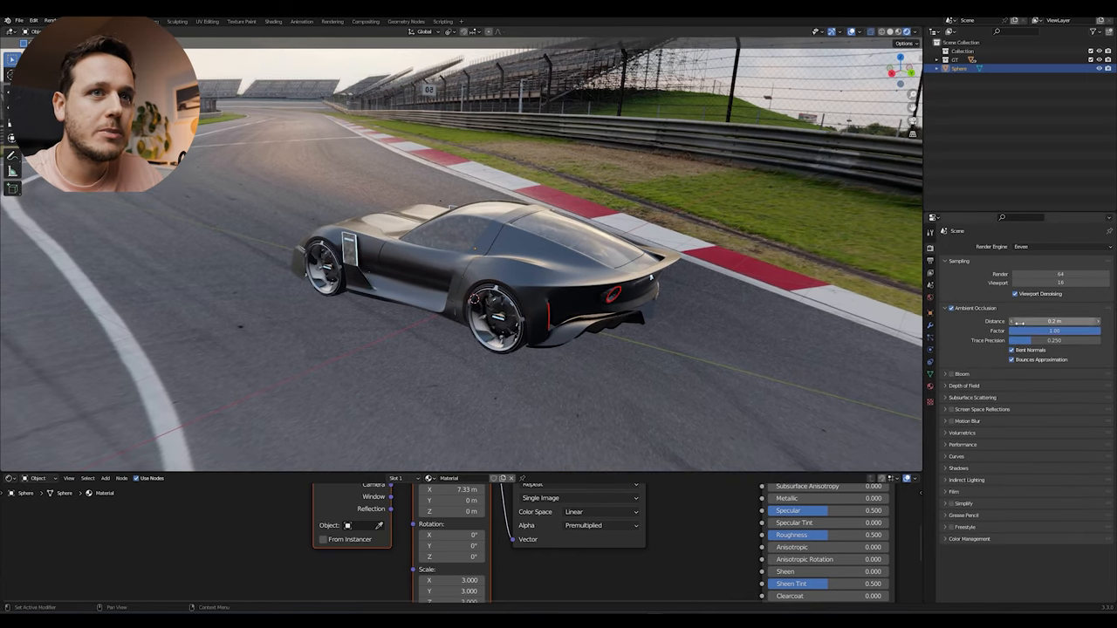
left_click_drag(1048, 321, 1056, 322)
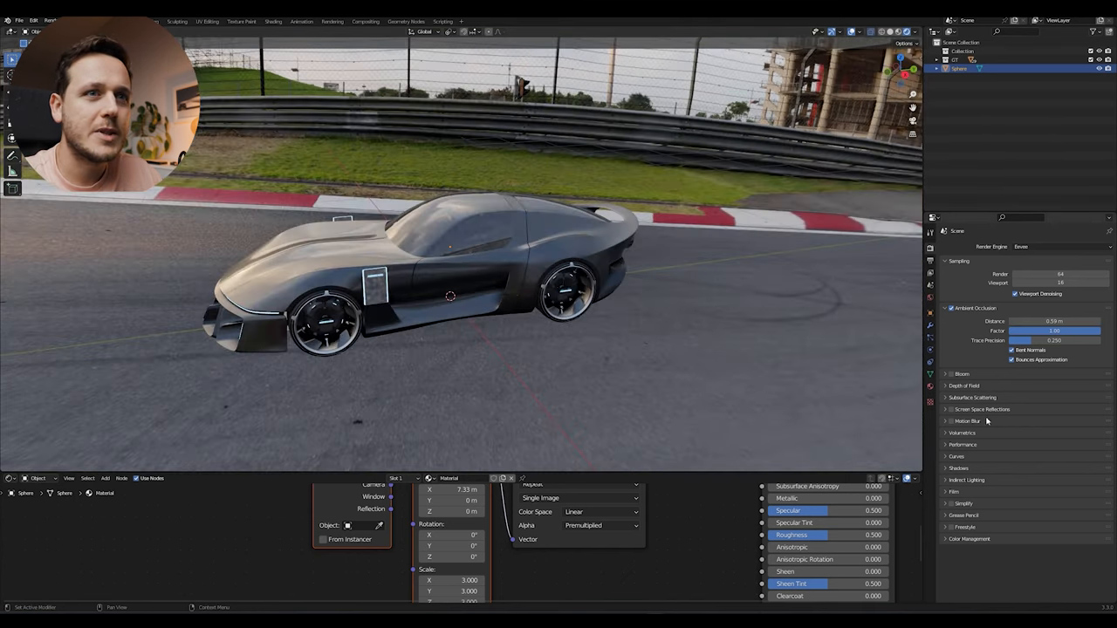
left_click(950, 408)
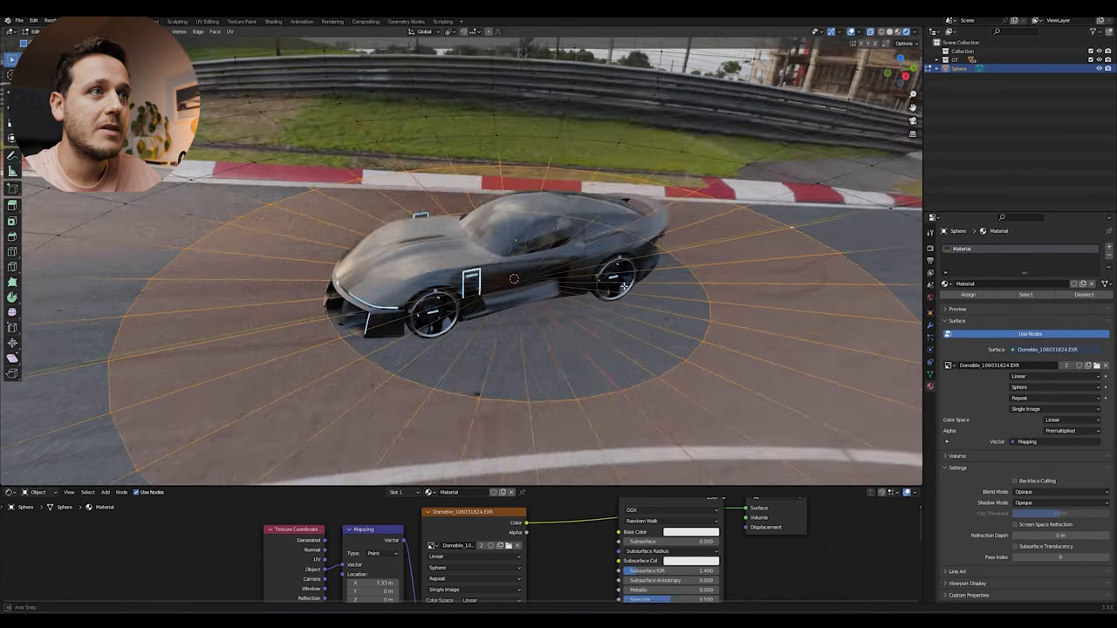
- Orbit the view around the car while the sphere's floor faces get Material.001
left_click_drag(629, 279, 685, 154)
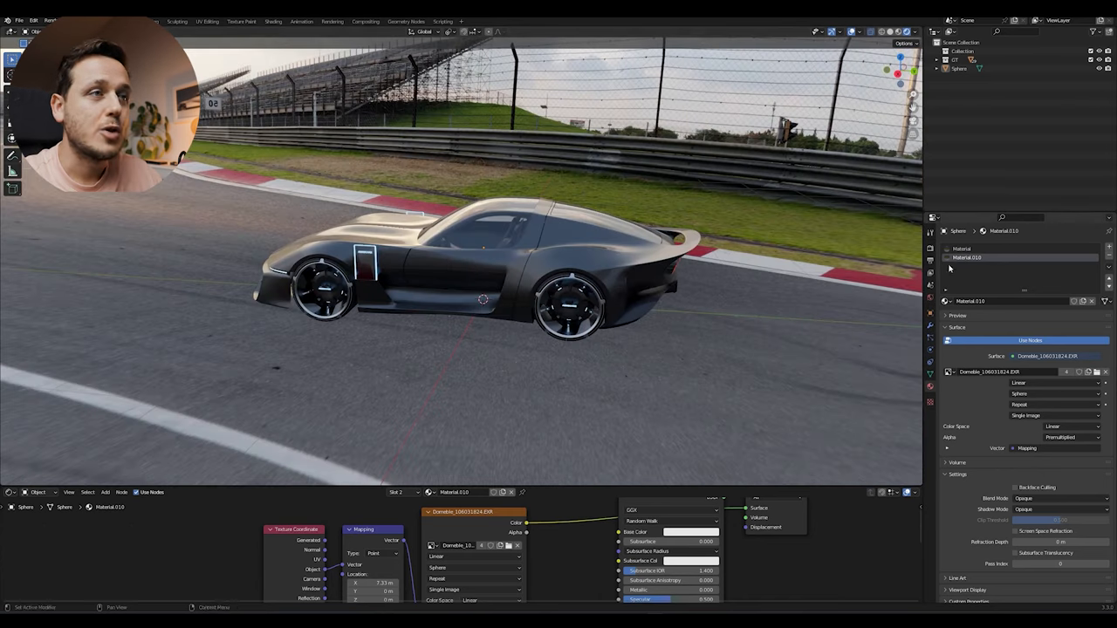
mouse_move(949, 269)
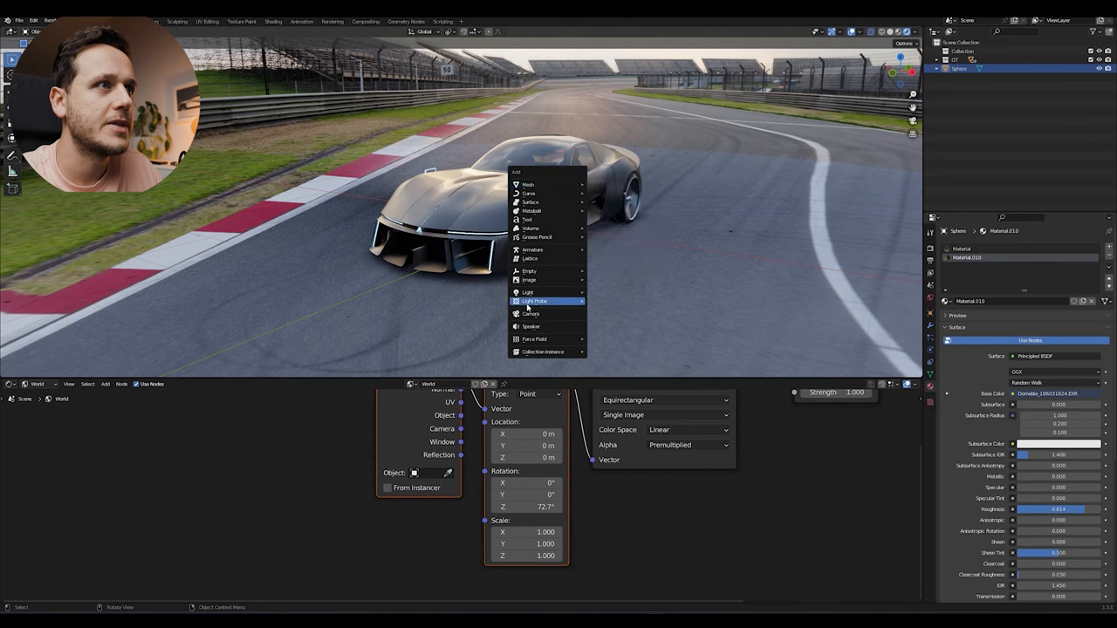
- Add a camera to the scene to frame the car on the racetrack
left_click(531, 314)
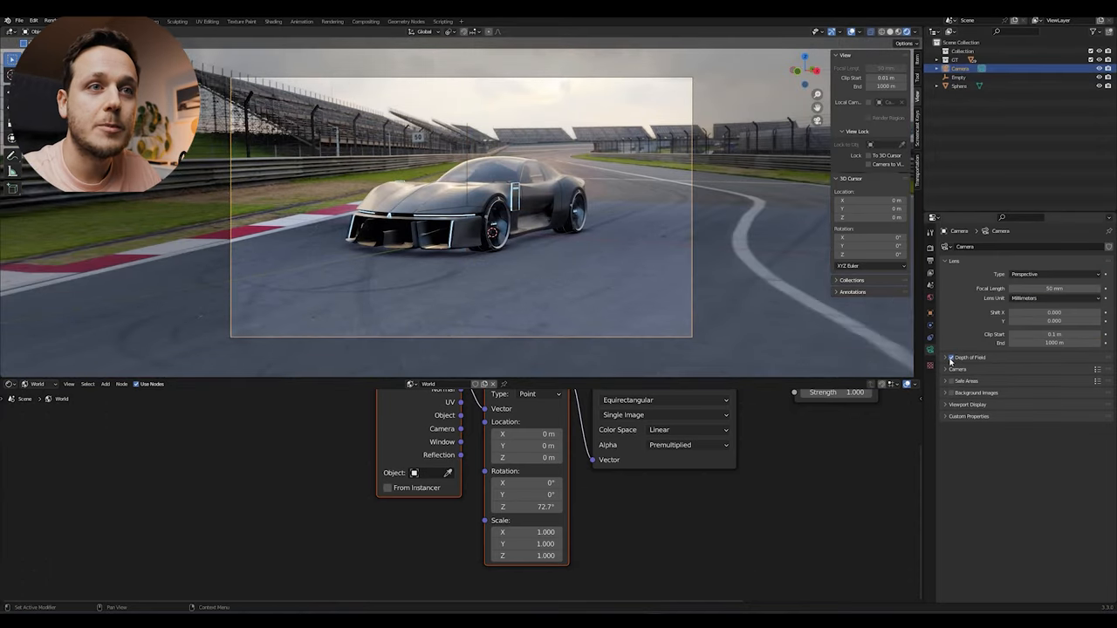
- Enable Depth of Field on the camera, focused on the Empty near the car
left_click(949, 356)
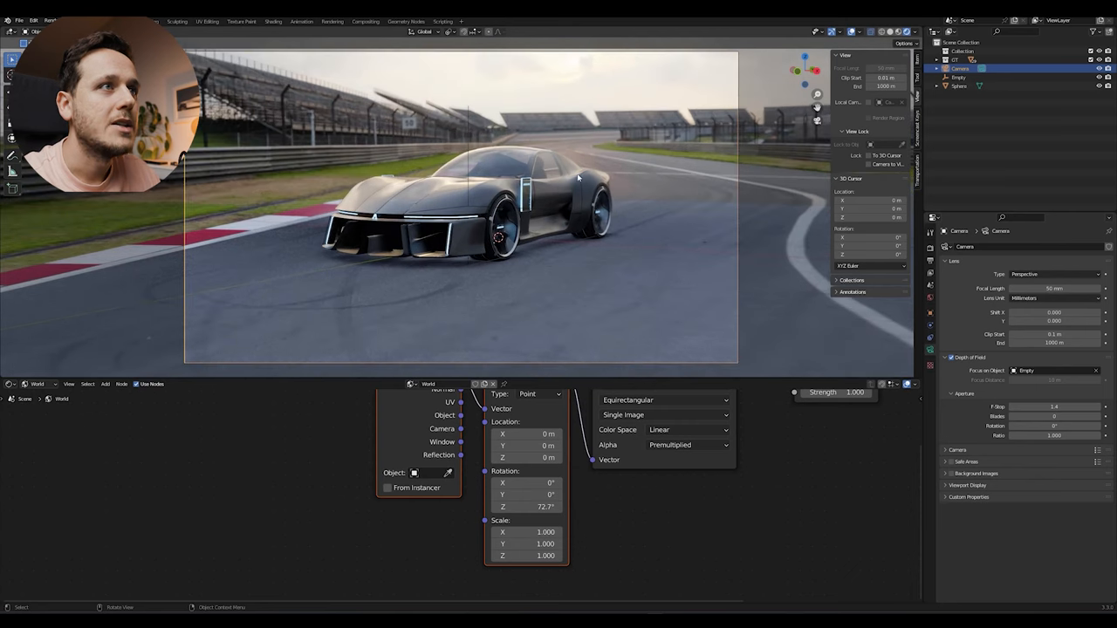
mouse_move(579, 129)
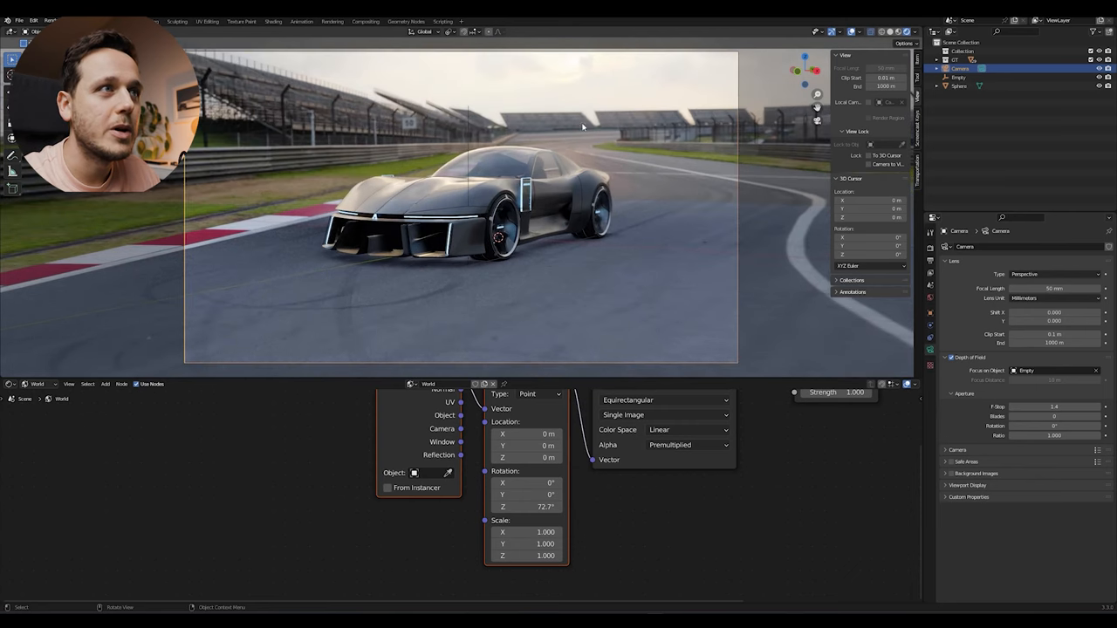
mouse_move(471, 164)
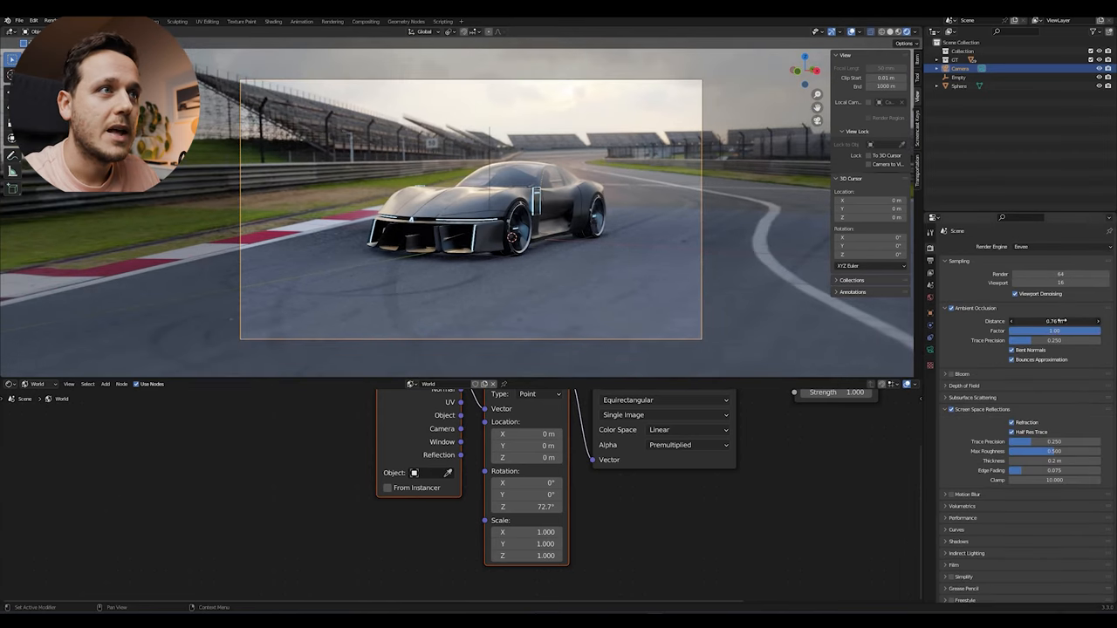
- Raise the ambient occlusion distance and the reflections' trace precision and max roughness
left_click_drag(1030, 321, 1082, 321)
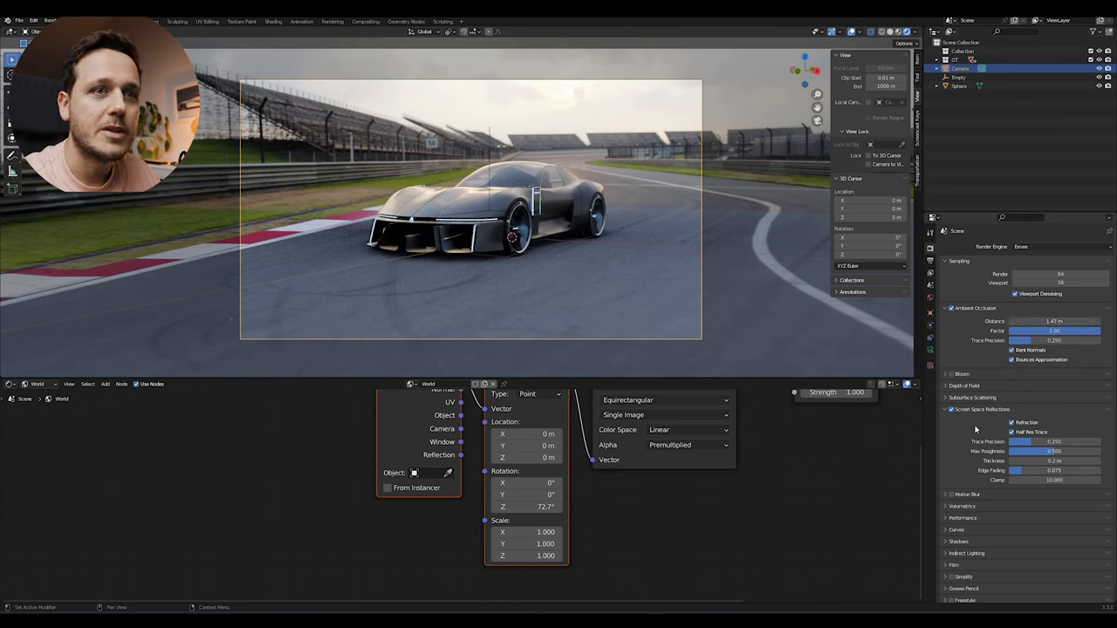
left_click_drag(1056, 450, 1047, 450)
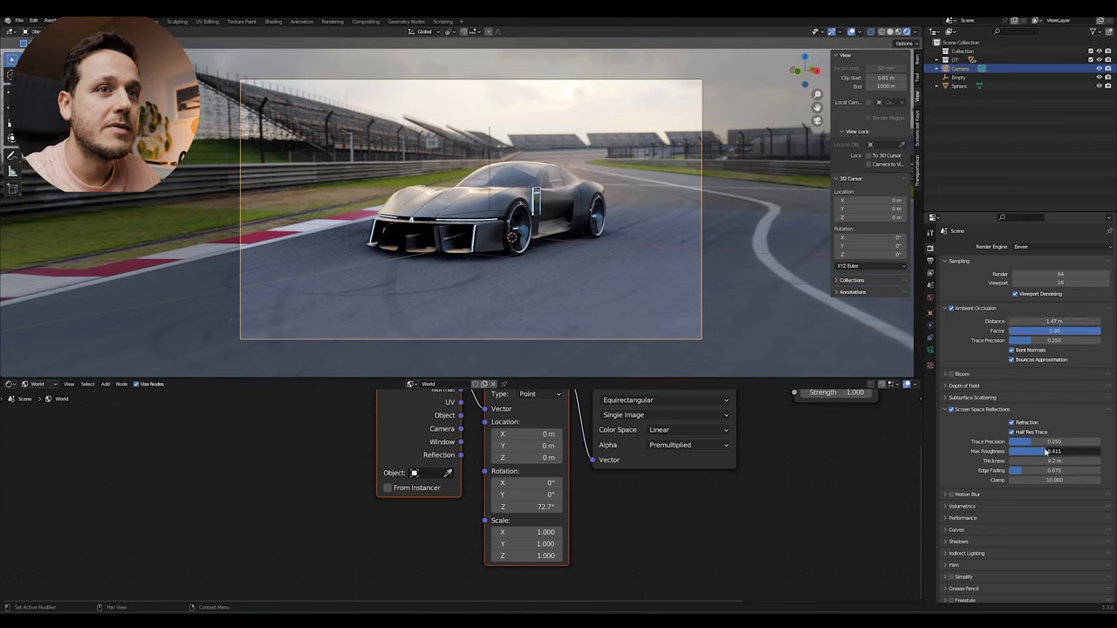
left_click_drag(1056, 451, 1043, 450)
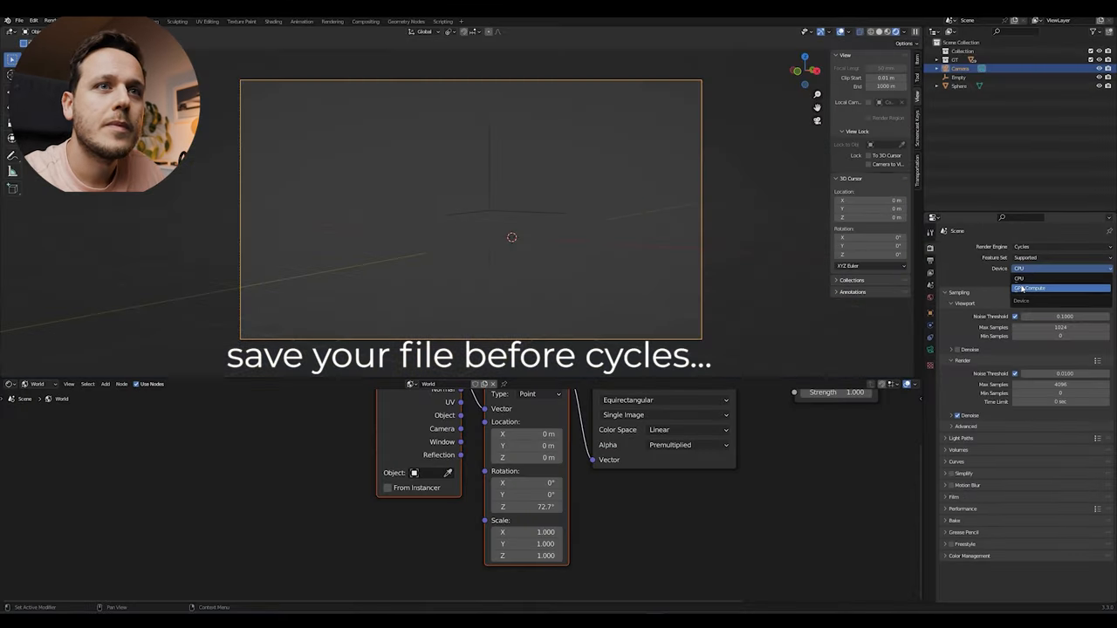
- Set Cycles to render on GPU Compute
left_click(1033, 288)
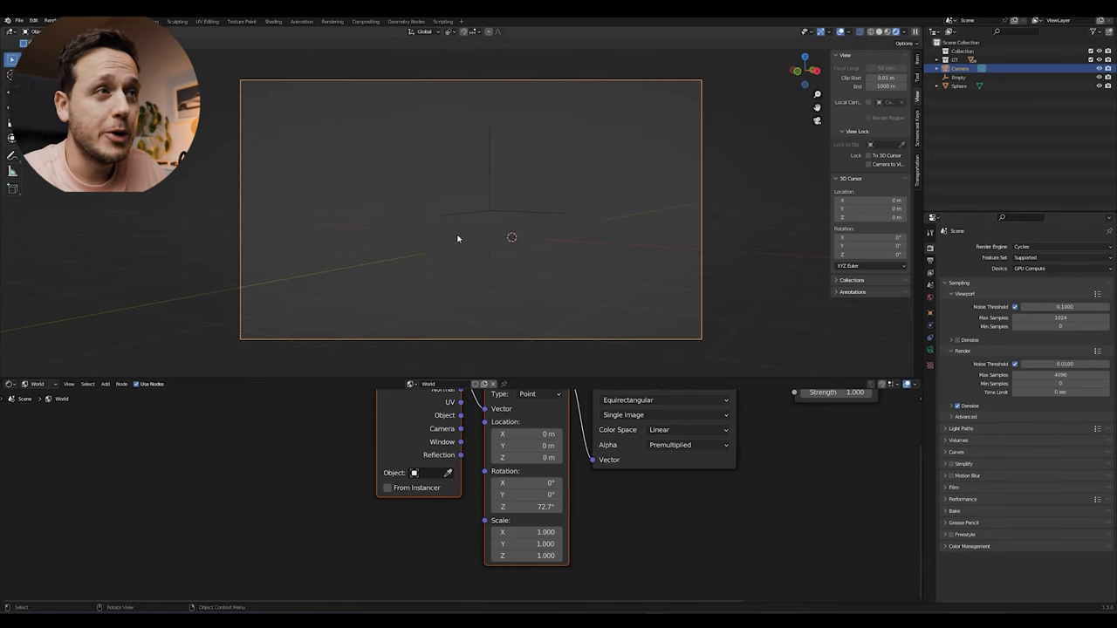
mouse_move(489, 217)
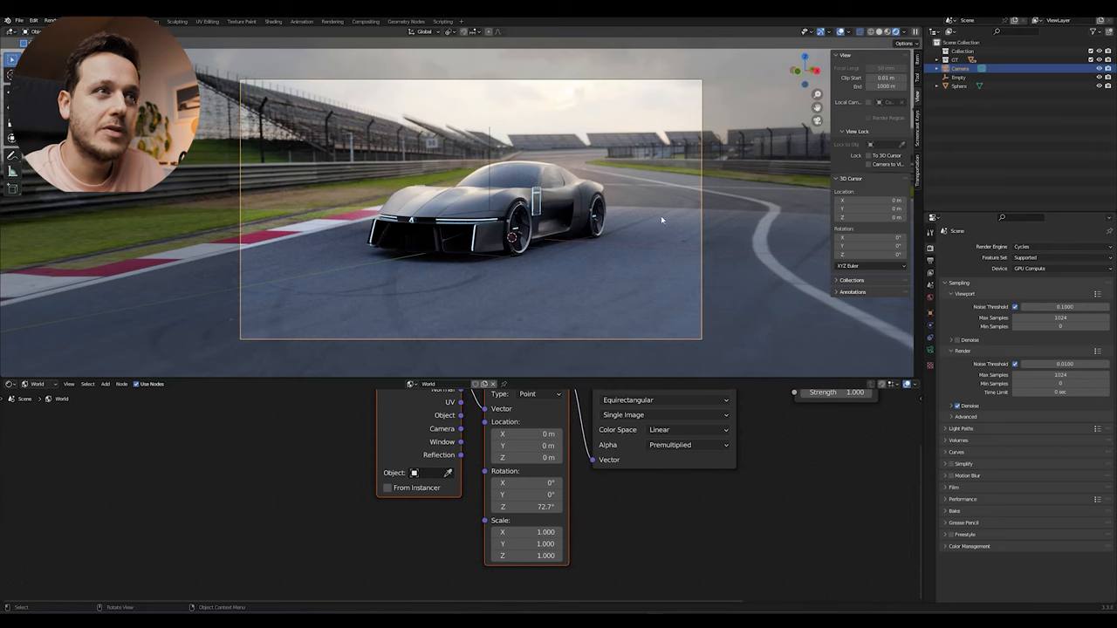
mouse_move(635, 253)
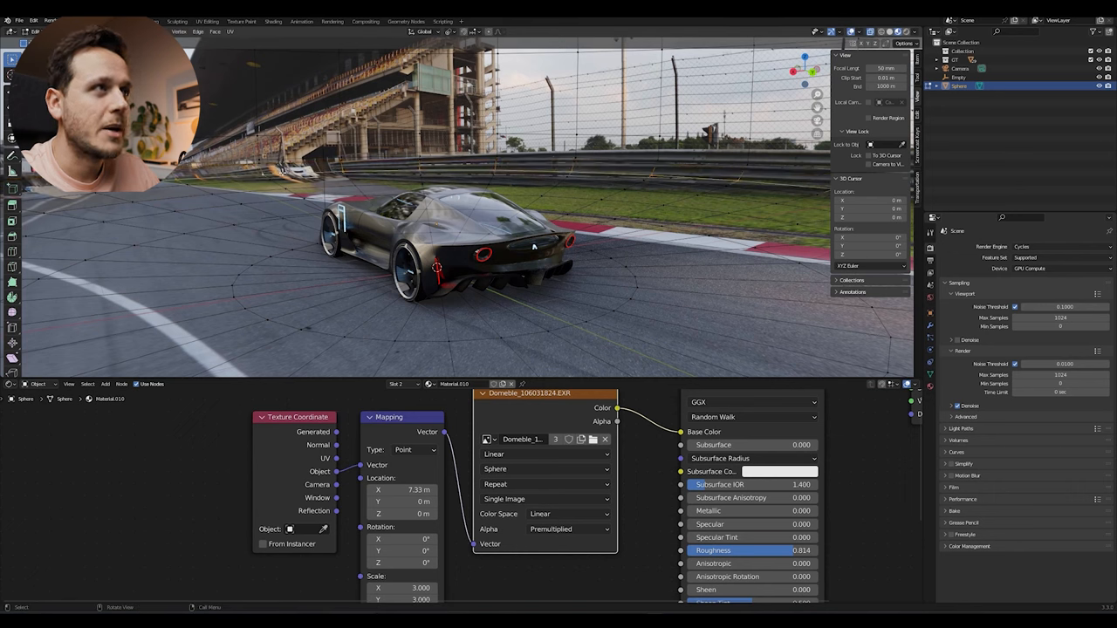
- Switch to the sphere's Material Properties listing Material and Material.001
left_click(450, 31)
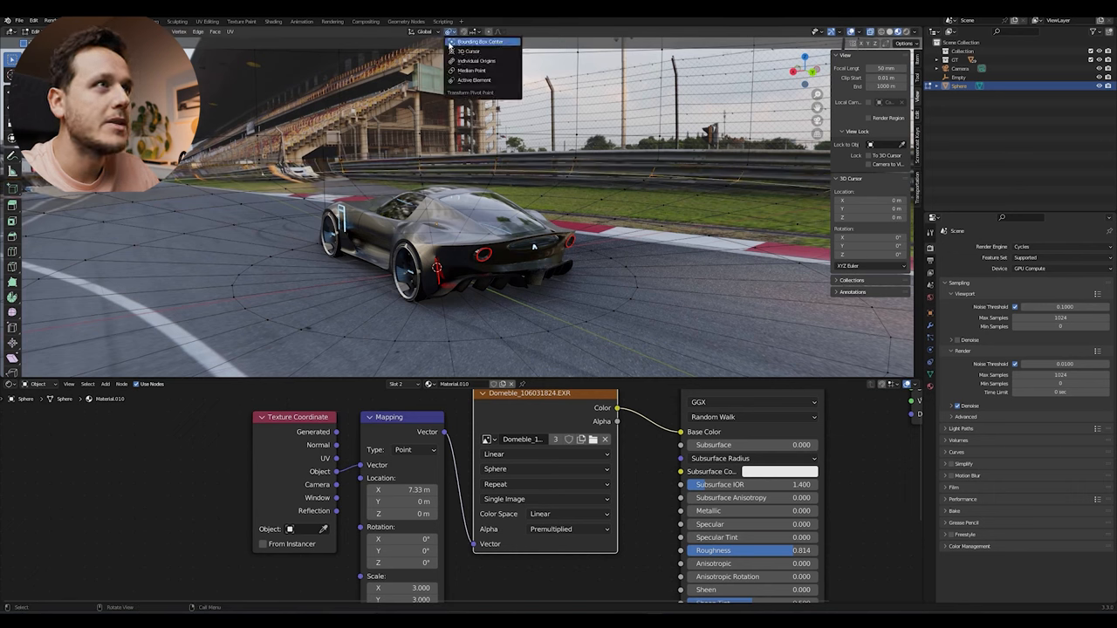
key("s")
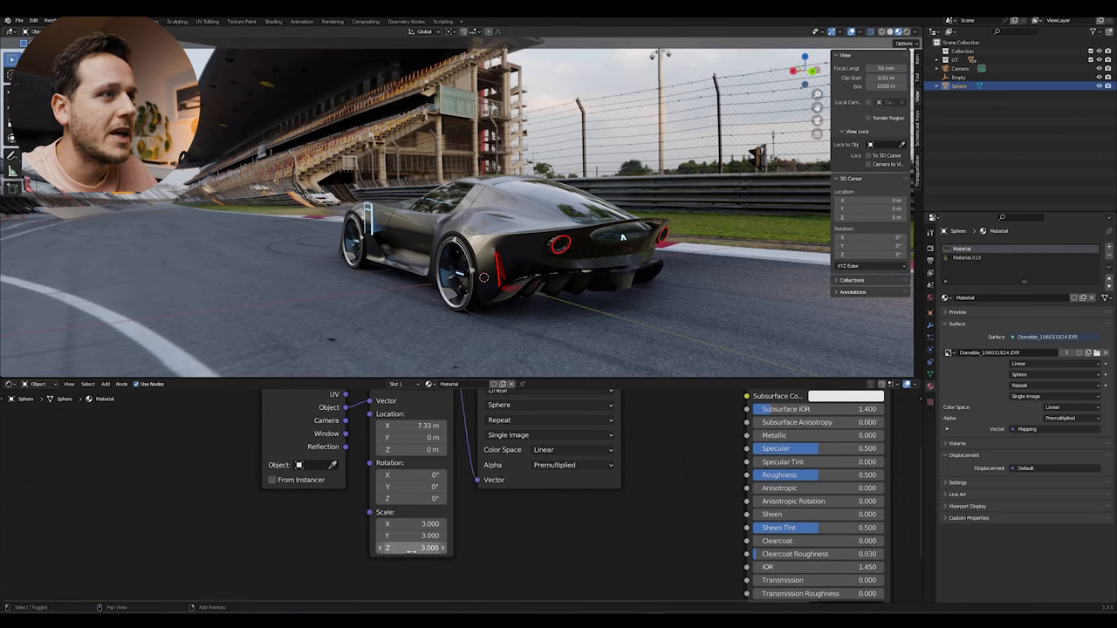
- Pan the Shader Editor so Material.001's full node chain to the Material Output is visible
left_click_drag(410, 548, 452, 548)
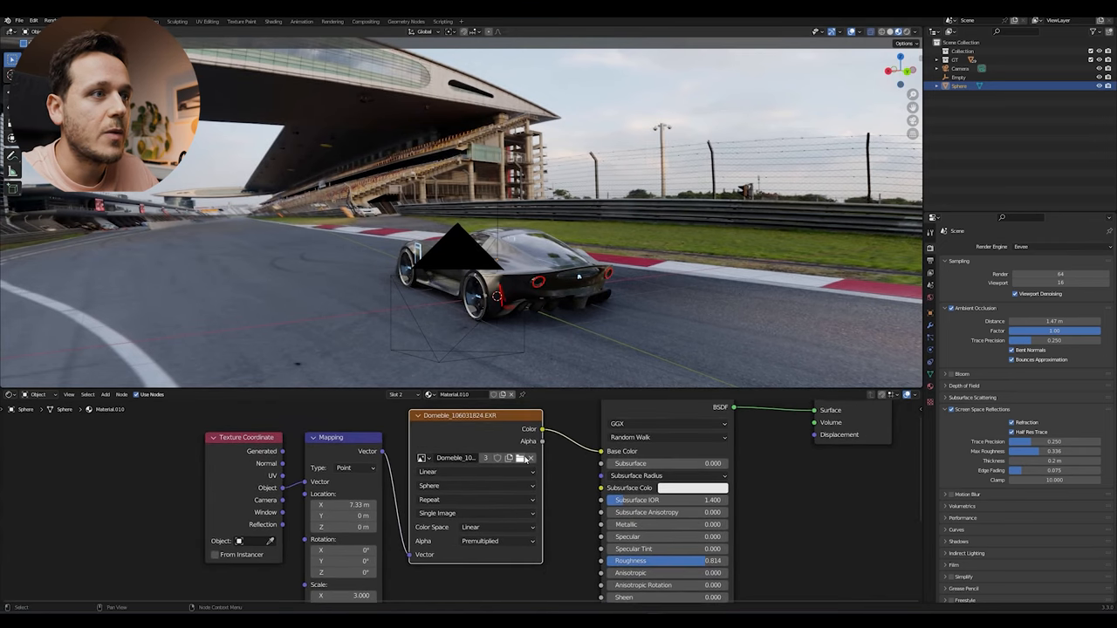
- Load the night-time city HDRI into the Image Texture and assign it to the sphere's other material too
left_click(521, 458)
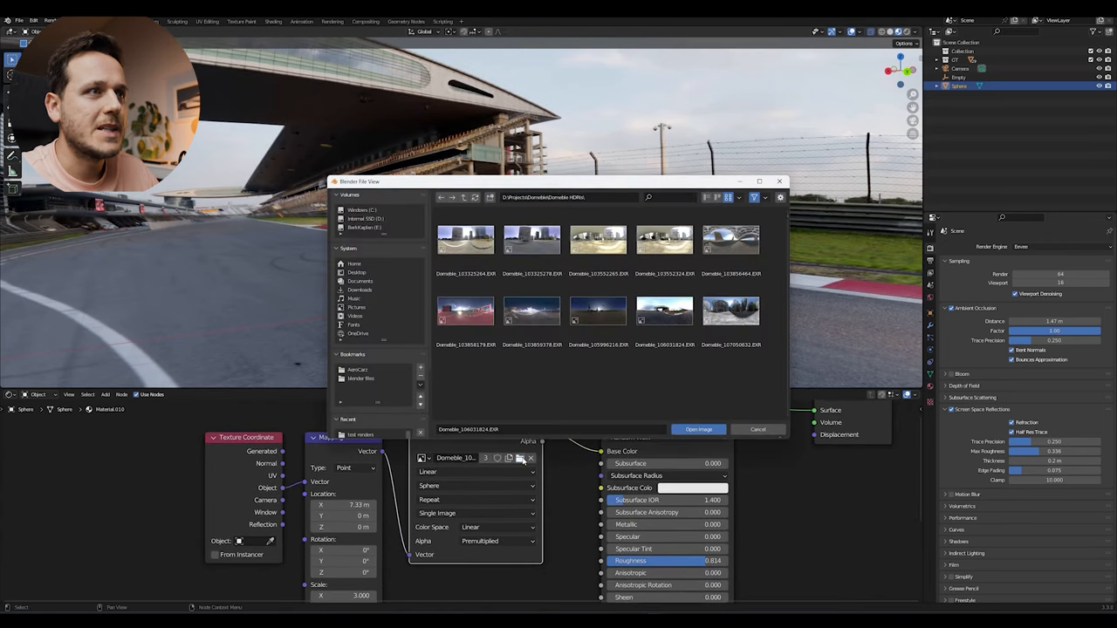
left_click(531, 310)
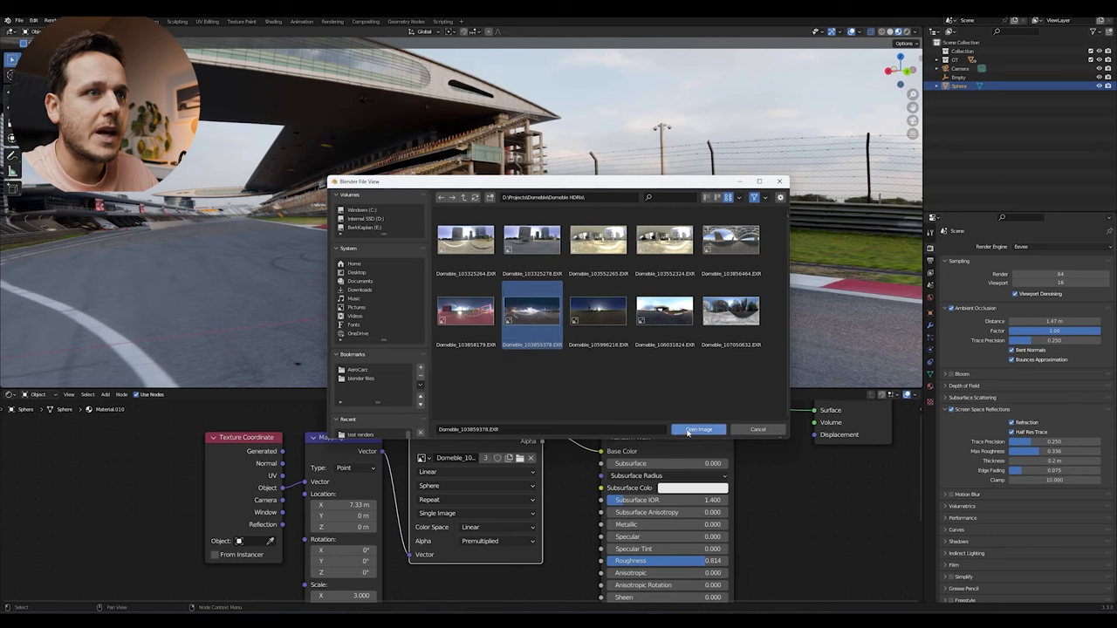
left_click(698, 429)
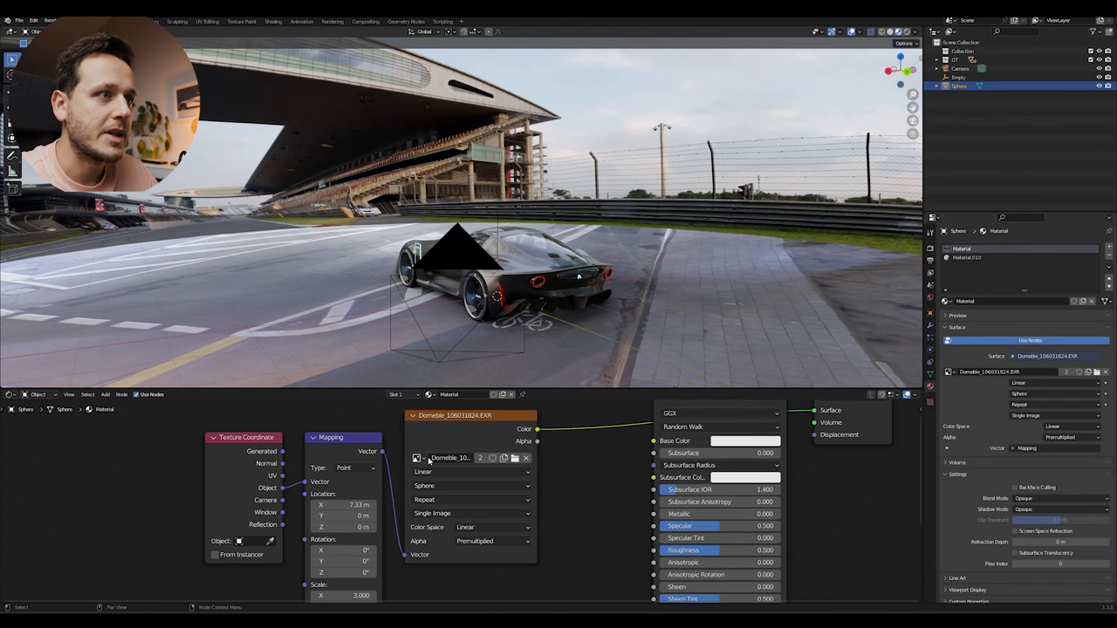
left_click(417, 458)
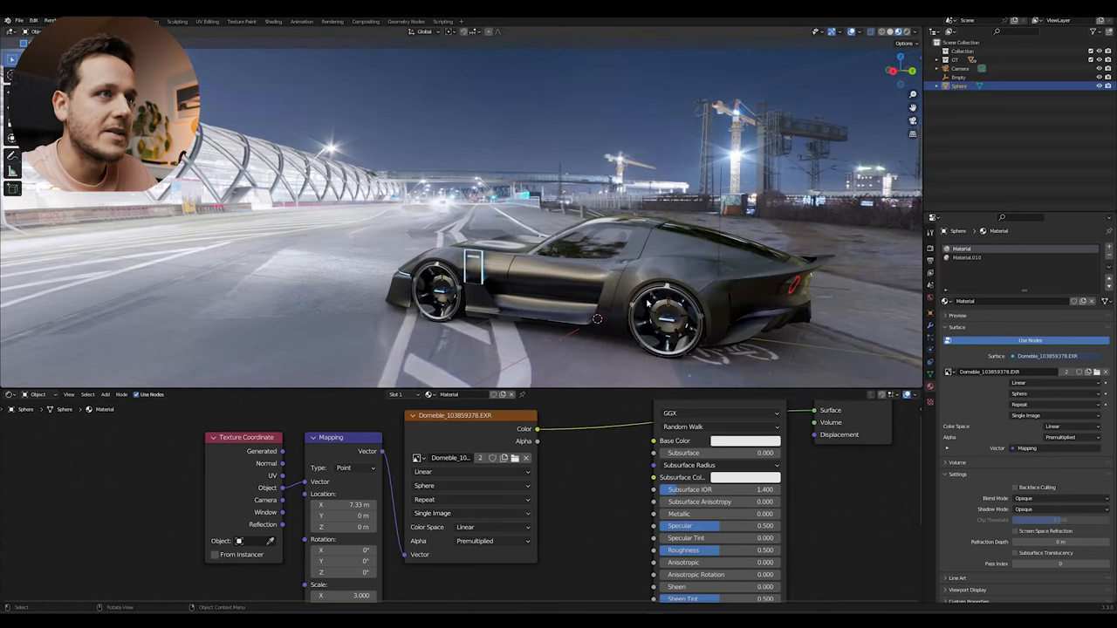
left_click(39, 394)
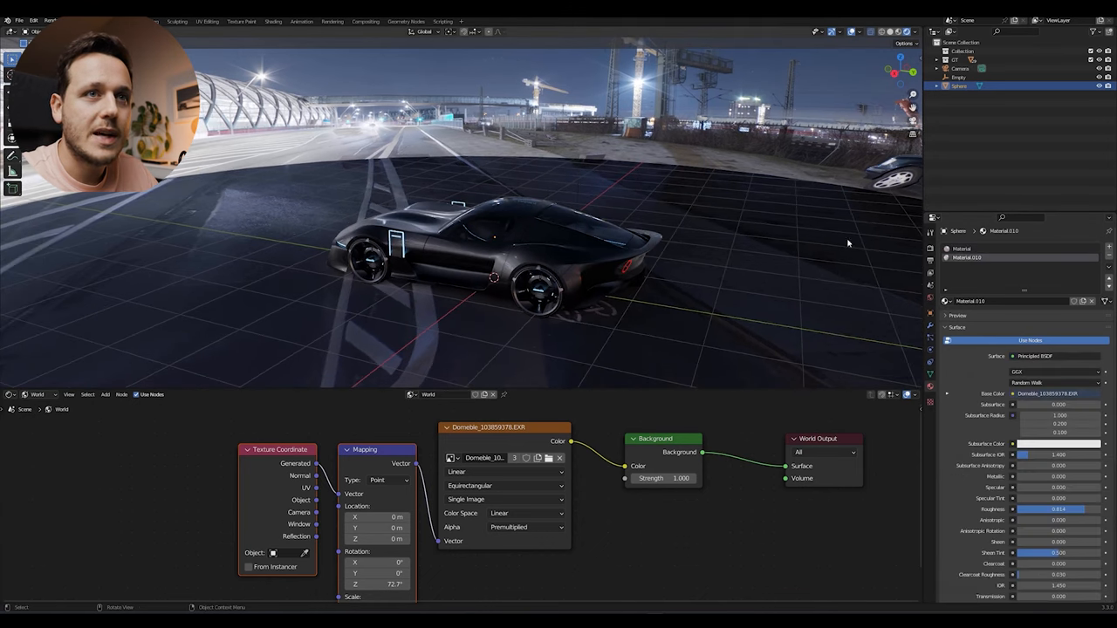
mouse_move(955, 302)
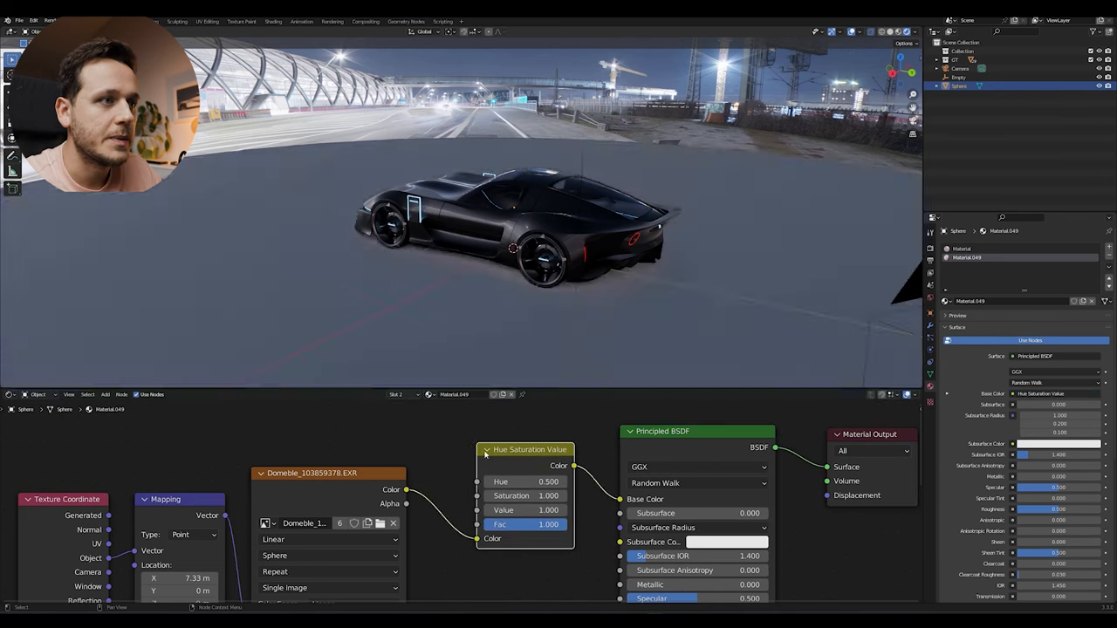
- Raise the Hue Saturation Value node's Value so the city floor matches the background brightness
left_click_drag(497, 509, 541, 509)
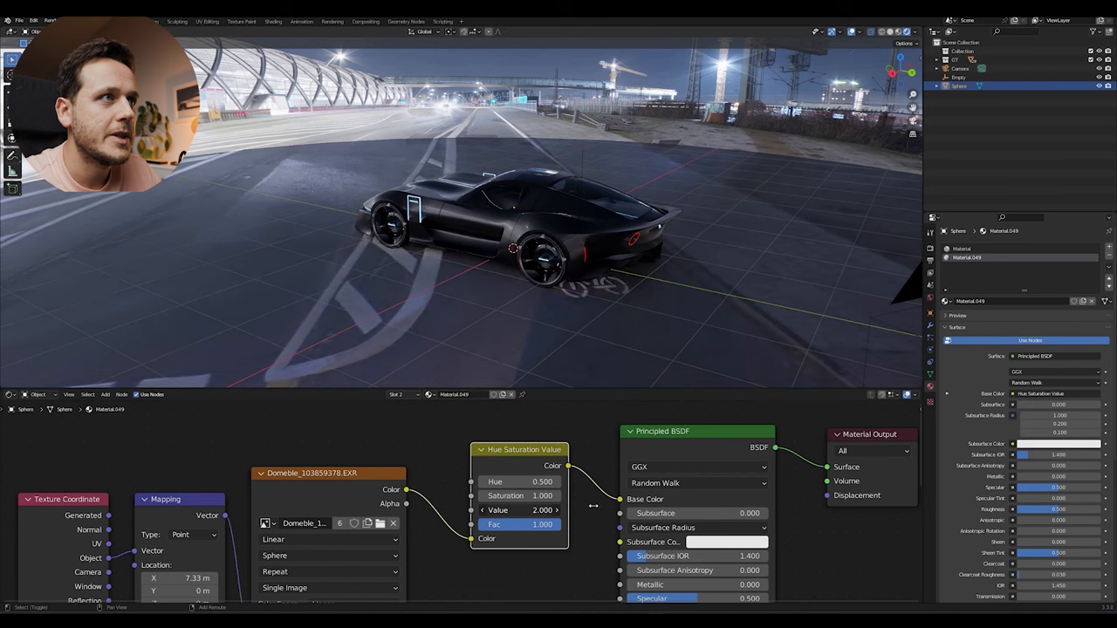